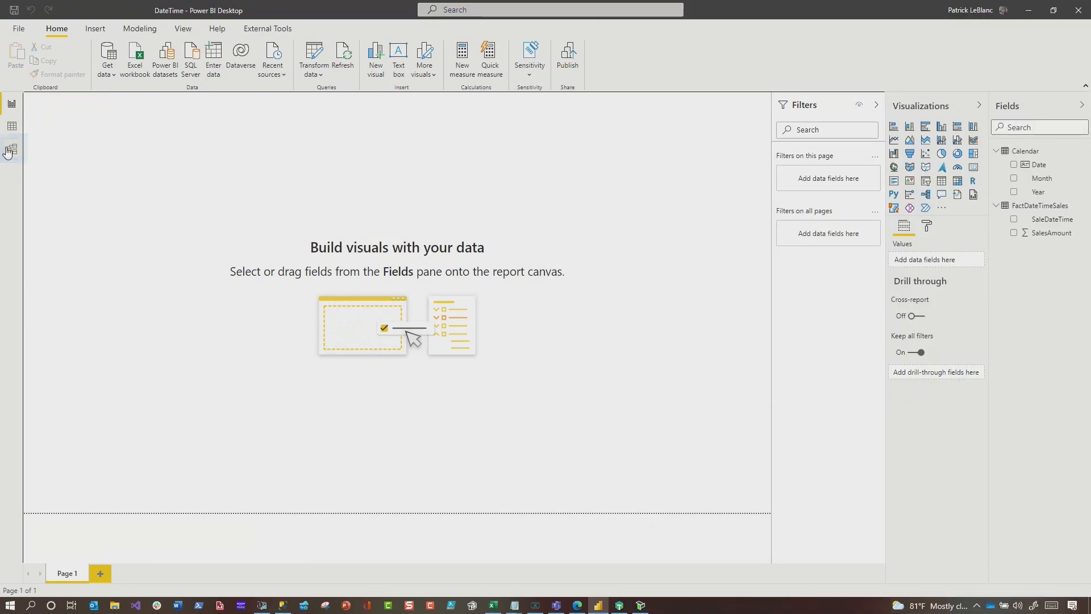
- Check Calendar Date's data type, then set SaleDateTime's Data type to Date in Column tools
{"action": "left_click", "coordinate": [12, 148]}
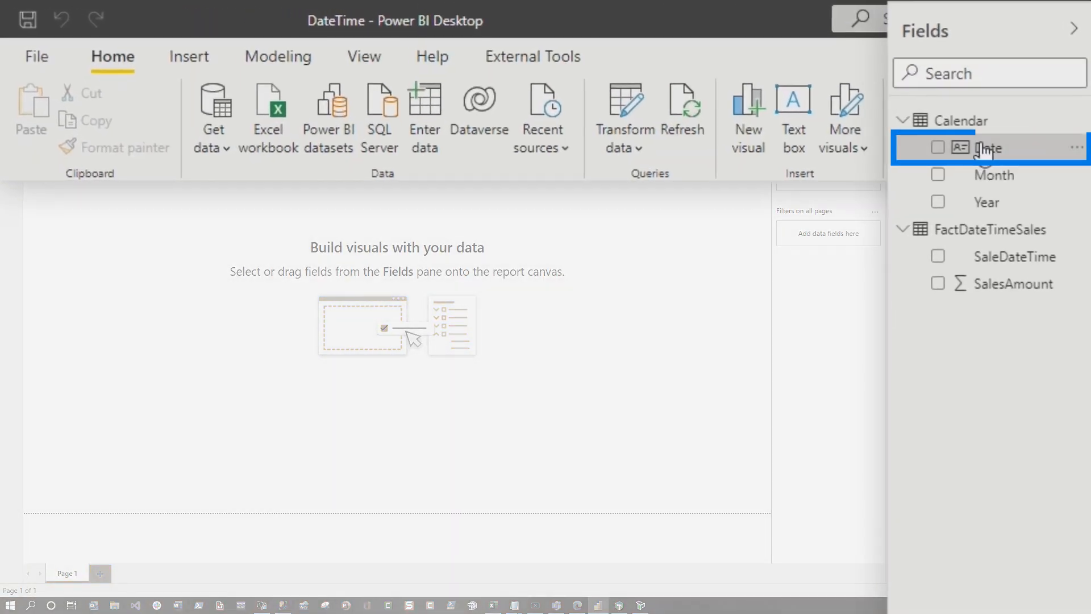
{"action": "left_click", "coordinate": [989, 147]}
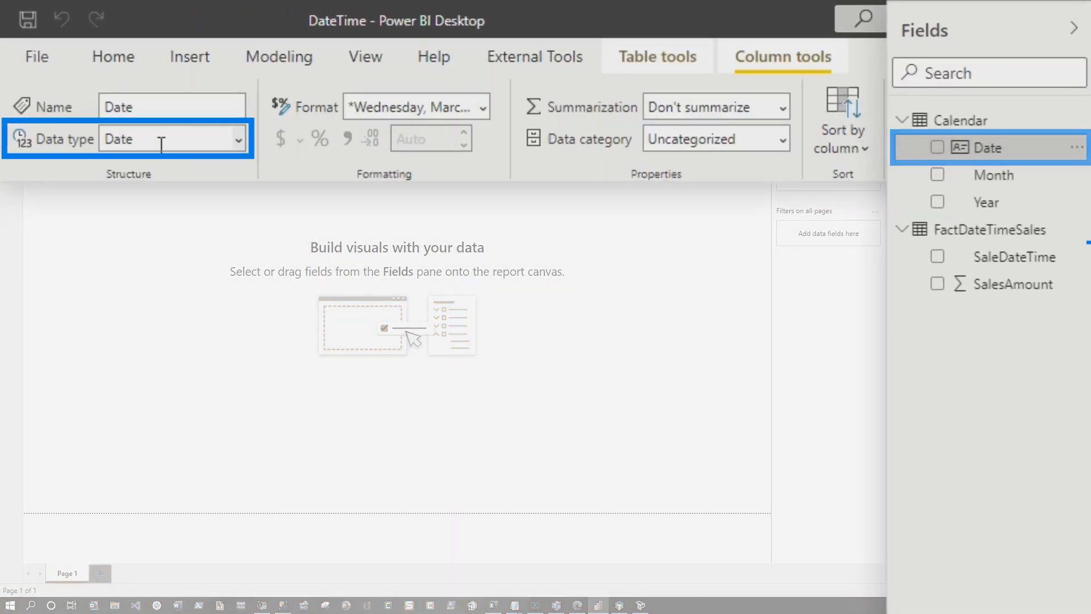
{"action": "left_click", "coordinate": [1014, 257]}
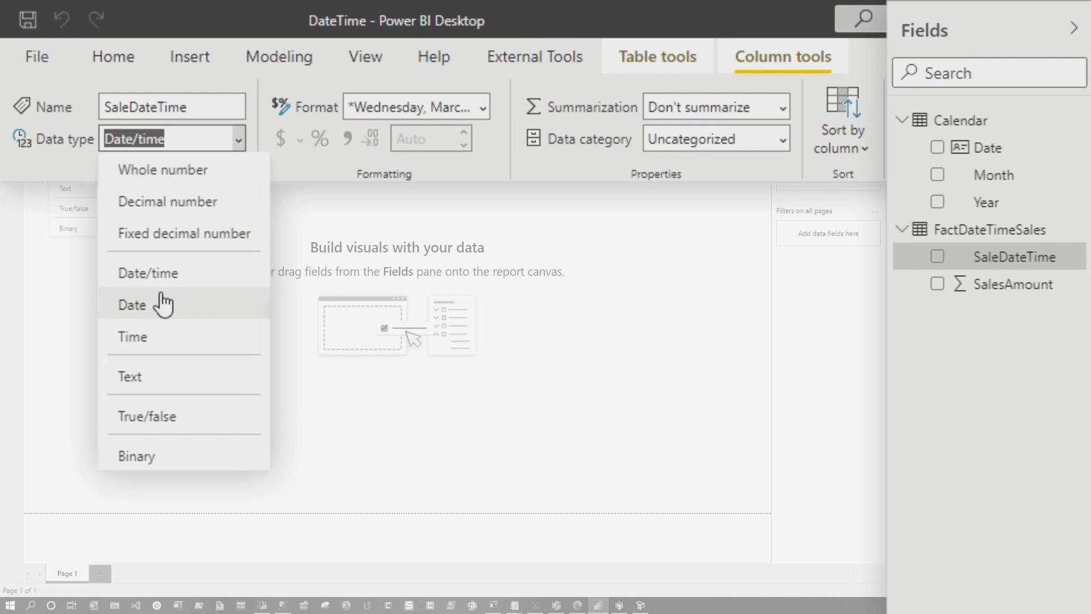
{"action": "left_click", "coordinate": [132, 305]}
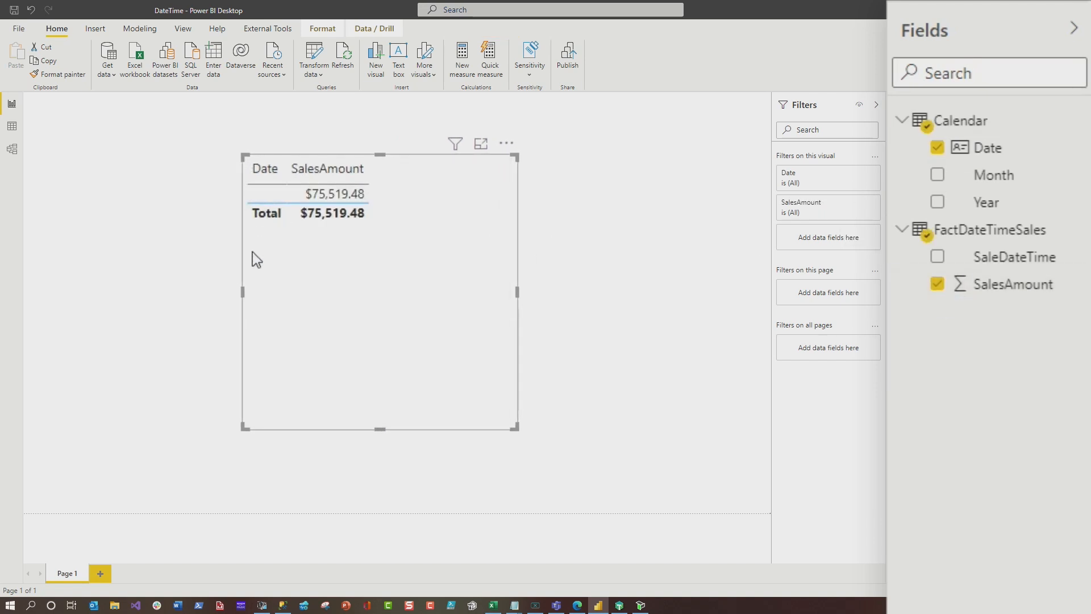
- Build a table visual listing Calendar Date values from Friday, January 01, 2021
{"action": "left_click", "coordinate": [1014, 257]}
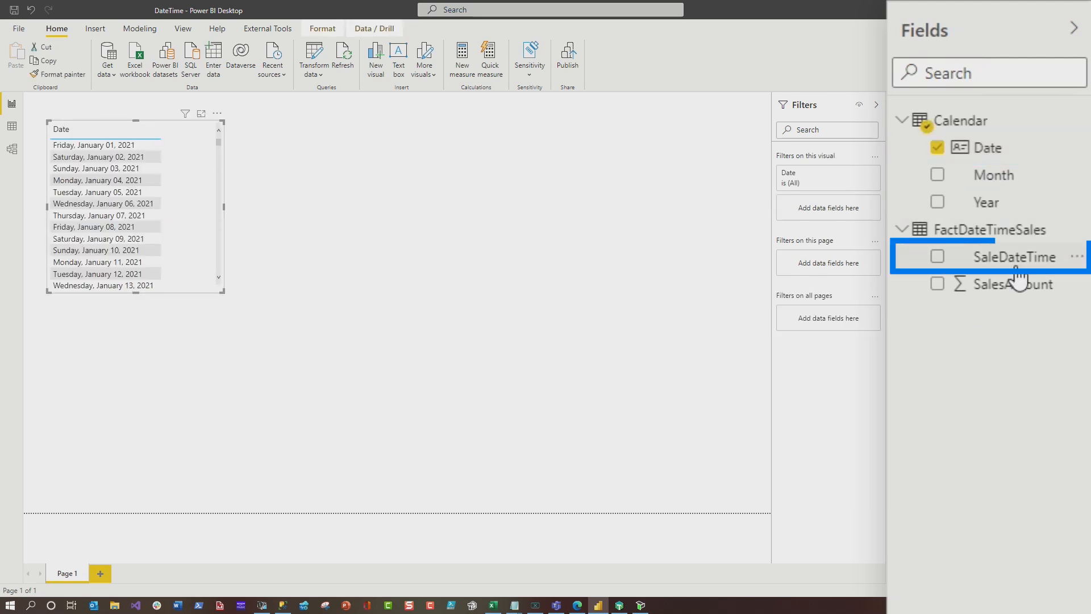
- Add a SaleDateTime table and copy a value to Notepad, revealing 'Fri Jan 01 2021 00:00:00 GMT-0500'
{"action": "left_click", "coordinate": [937, 257]}
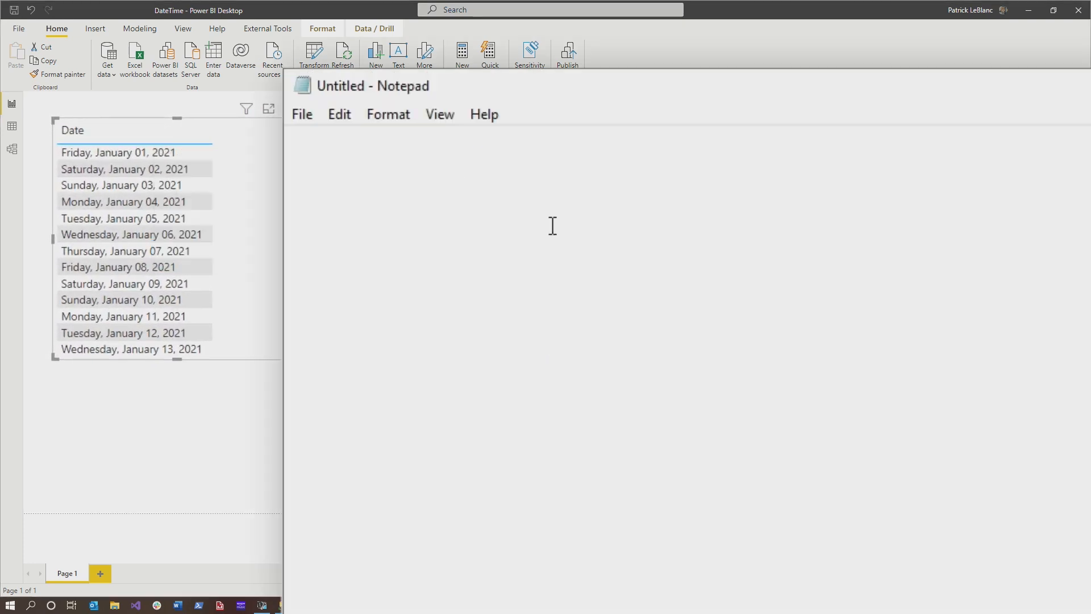
{"action": "type", "text": "Fri Jan 01 2021 00:00:00 GMT-0500 (Eastern Standard Time) - cal"}
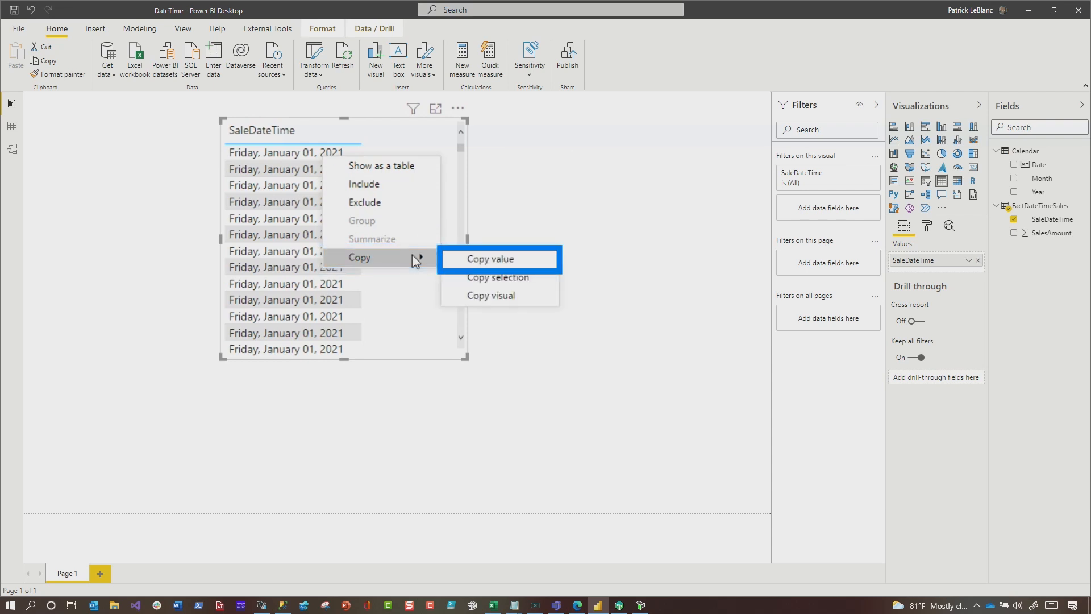
{"action": "left_click", "coordinate": [490, 260]}
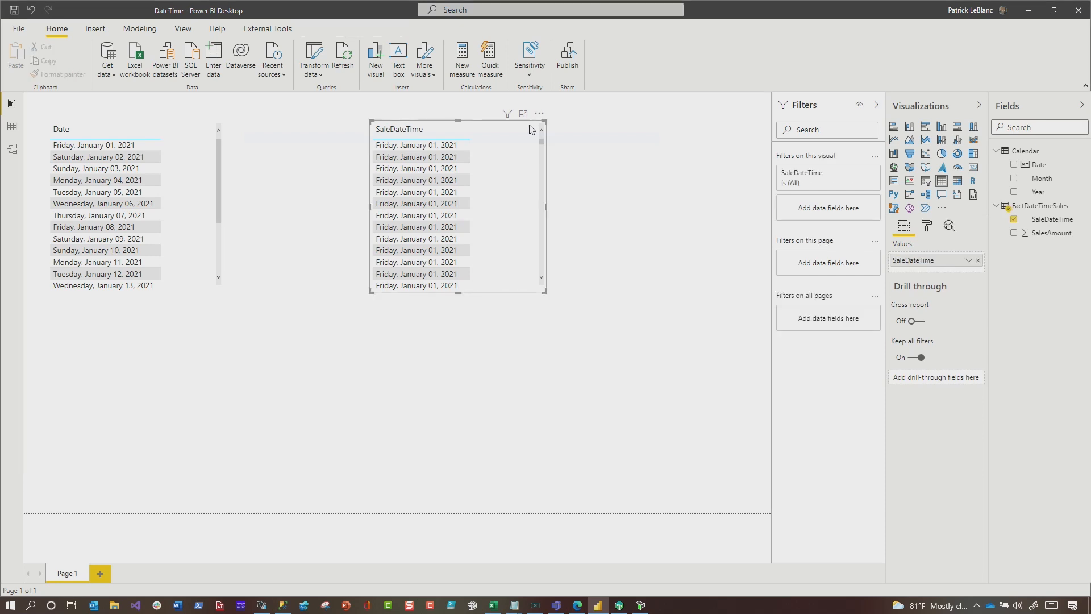
- Launch Transform data from Home to edit FactDateTimeSales in Power Query
{"action": "left_click", "coordinate": [1052, 219]}
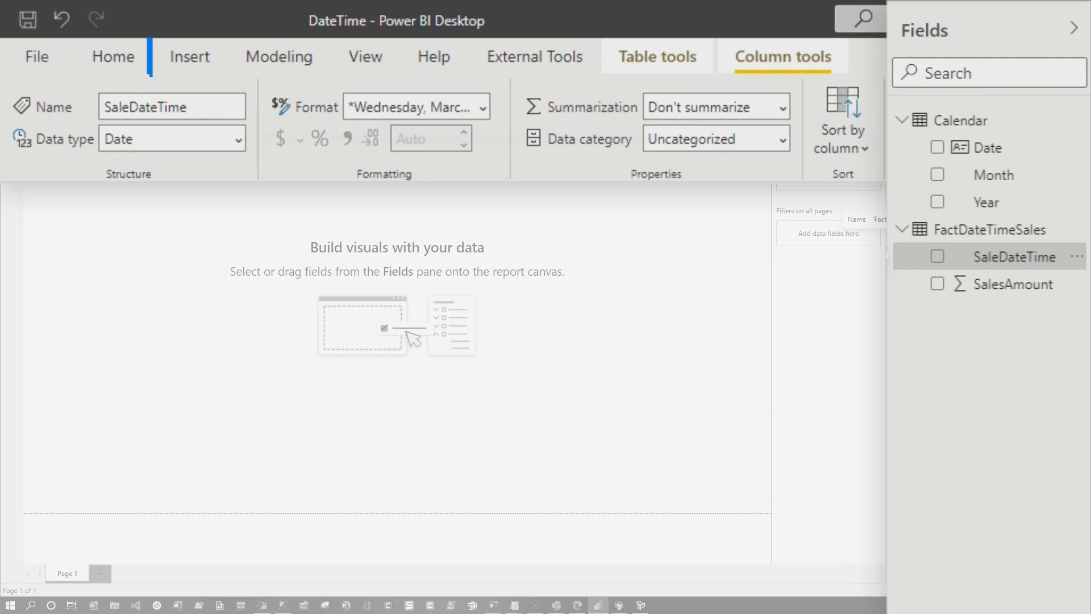
{"action": "left_click", "coordinate": [114, 57]}
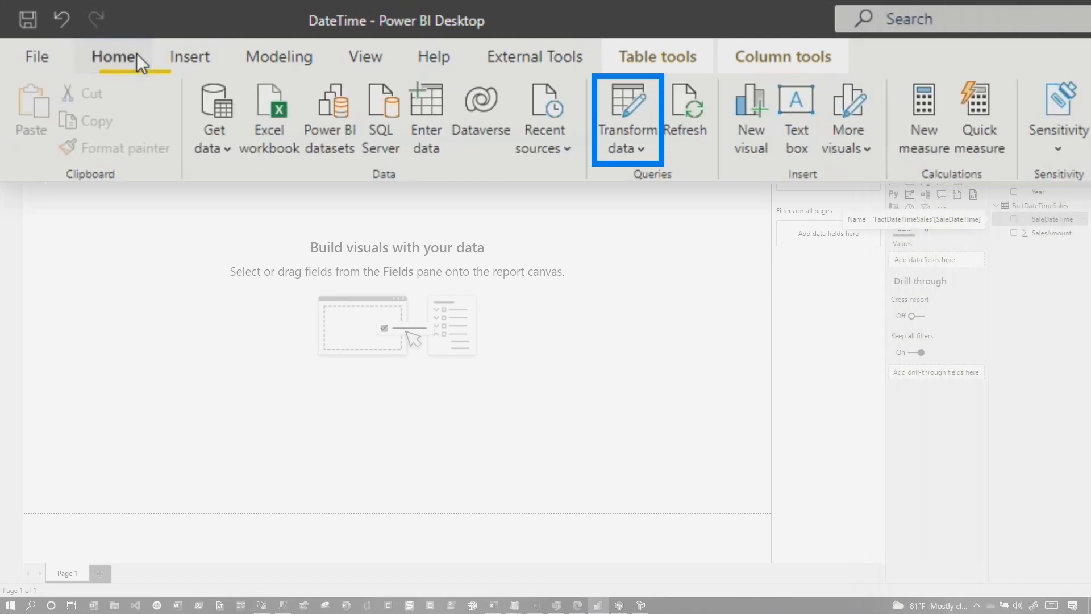
{"action": "left_click", "coordinate": [628, 114]}
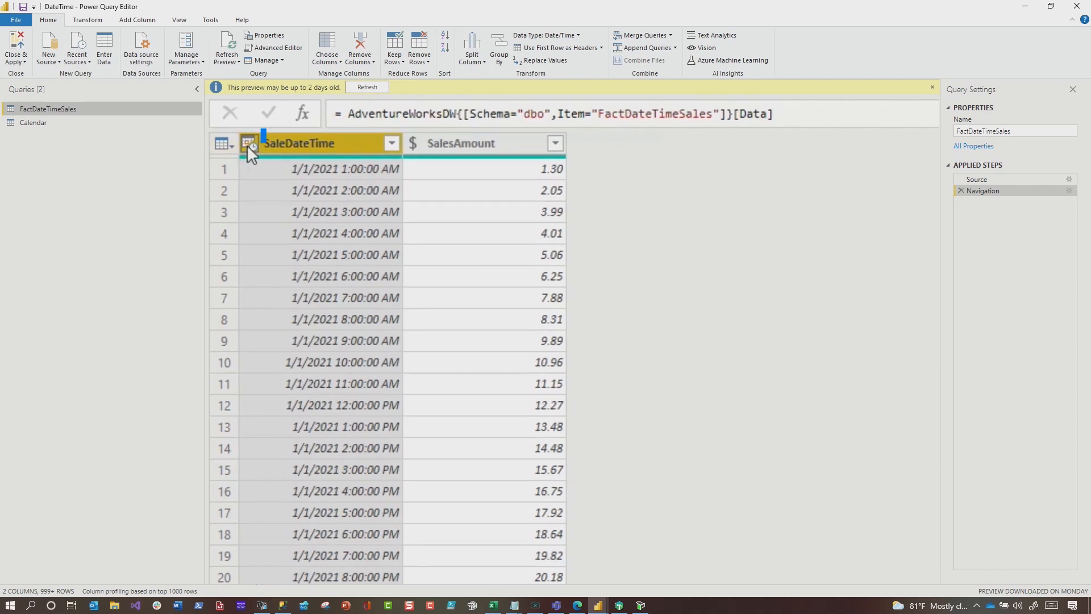
{"action": "mouse_move", "coordinate": [212, 138]}
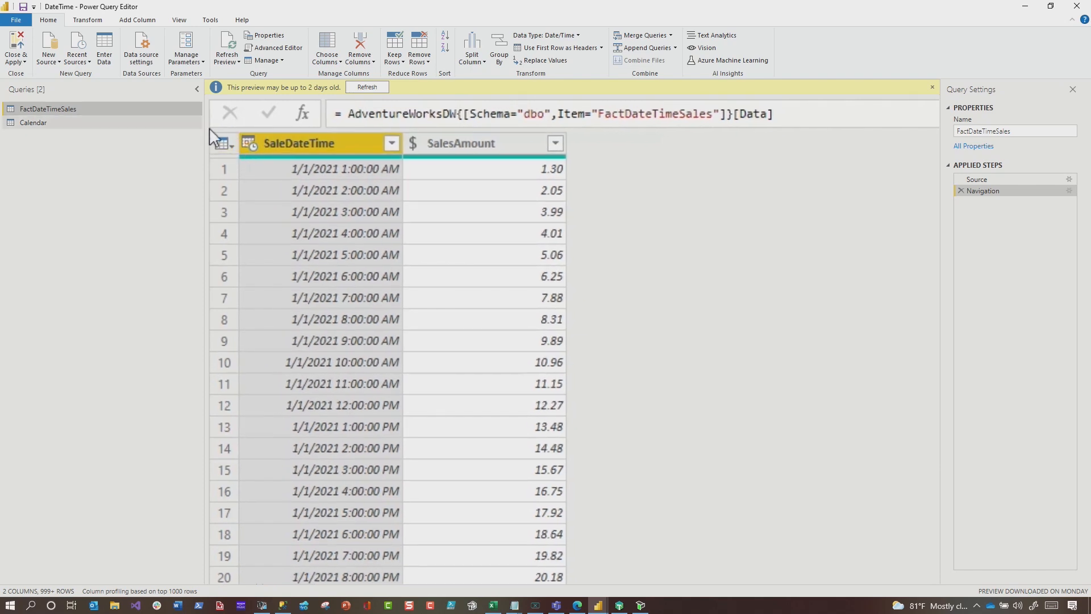
- Change the SaleDateTime column's type from date/time to Date
{"action": "left_click", "coordinate": [221, 144]}
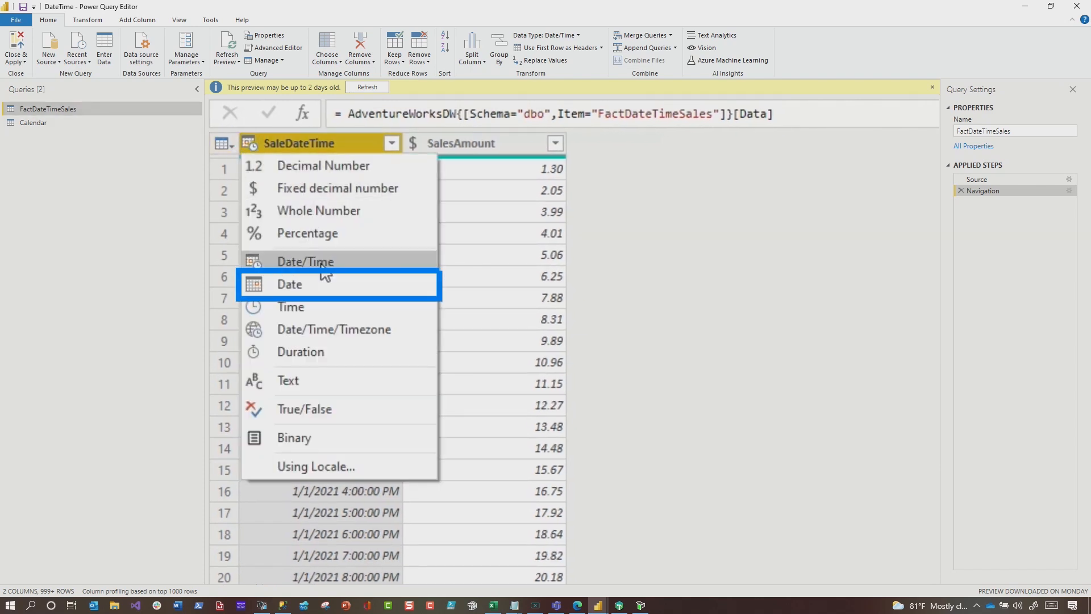
{"action": "left_click", "coordinate": [289, 284]}
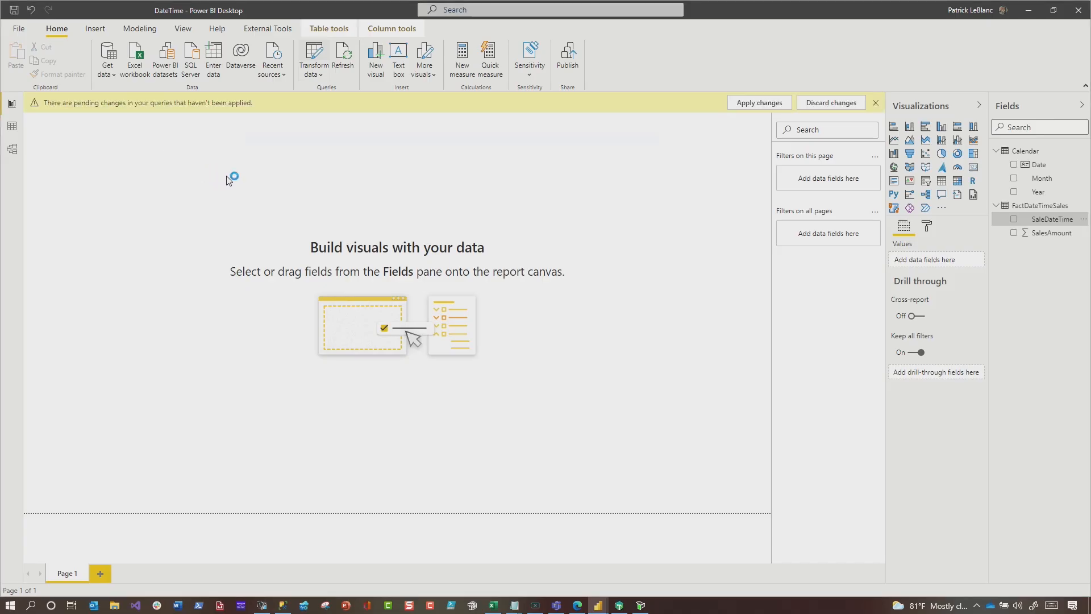
- Apply changes and add SalesAmount beside Calendar Date, showing daily amounts totalling $75,519.48
{"action": "left_click", "coordinate": [759, 102]}
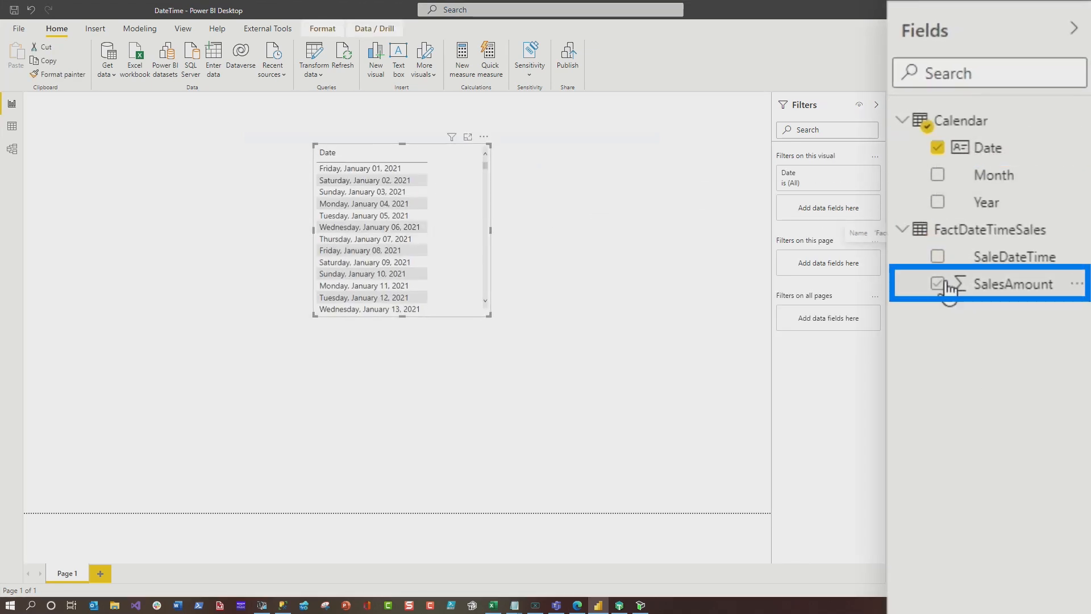
{"action": "left_click", "coordinate": [936, 284]}
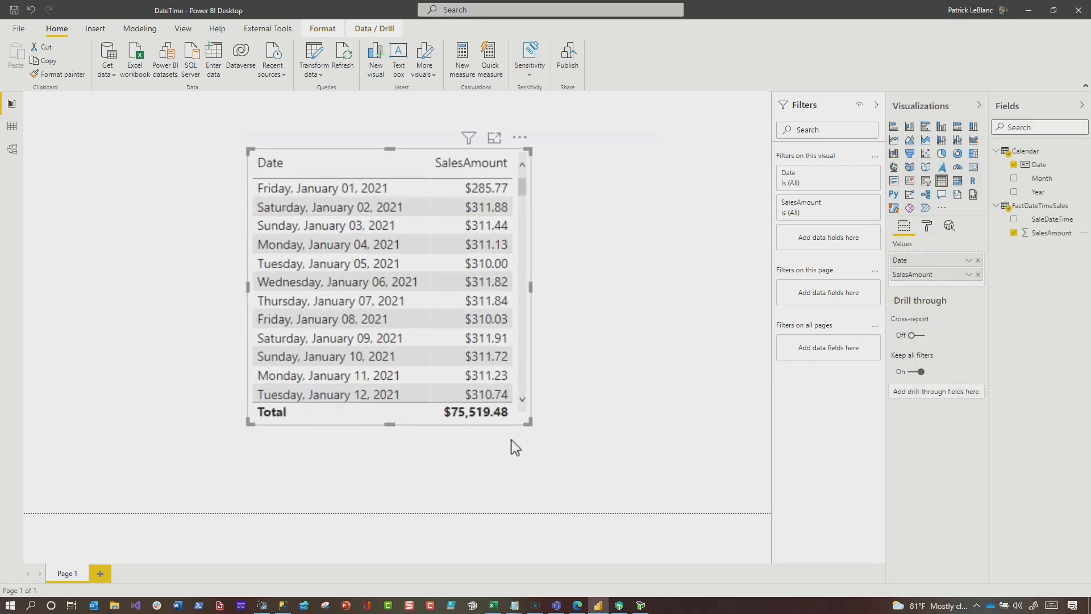